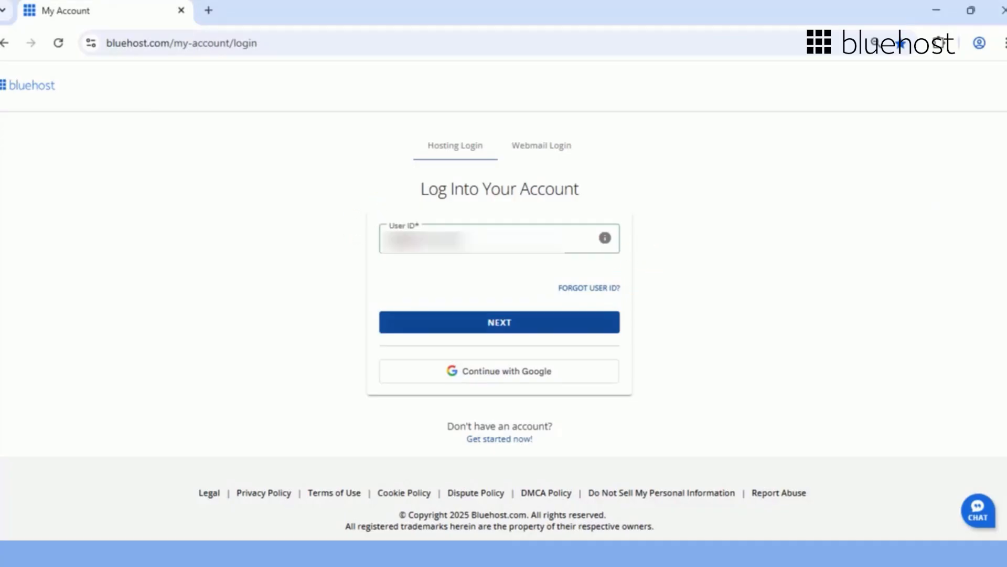
# Step: Submit the User ID, then log in with the entered password
pyautogui.click(499, 322)
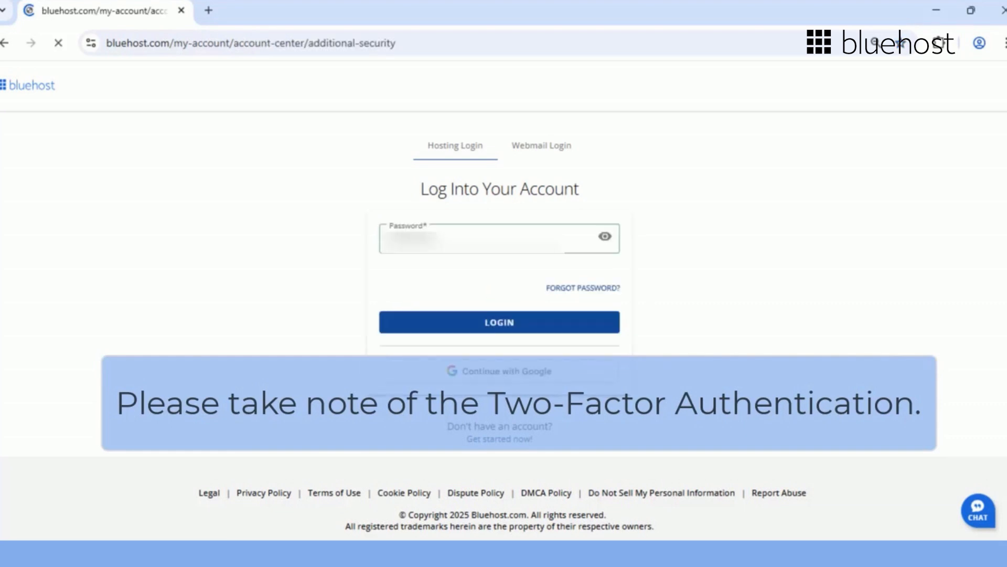
pyautogui.click(498, 323)
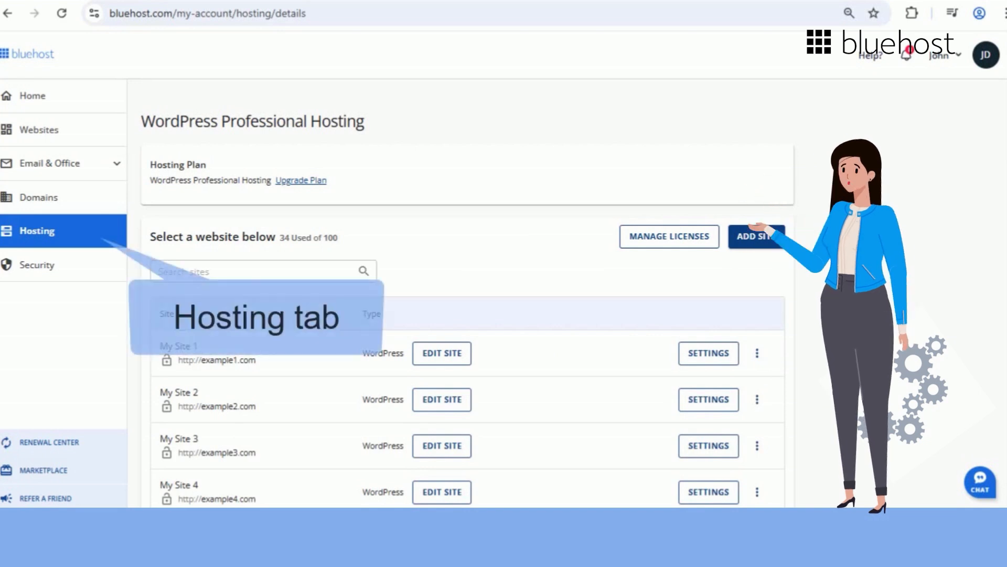
pyautogui.scroll(-3)
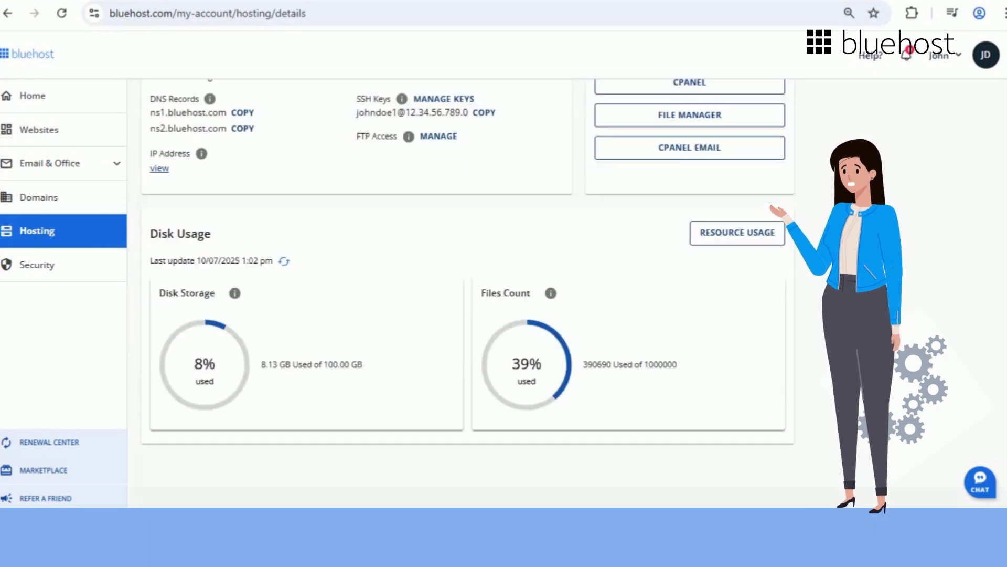
pyautogui.scroll(-3)
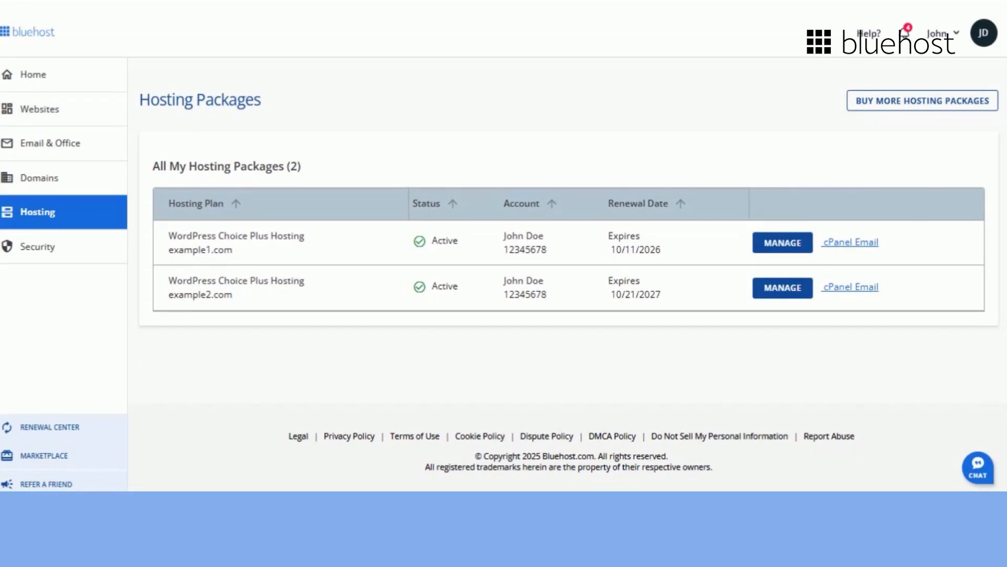
# Step: Manage the WordPress Professional Hosting plan from the Hosting Packages list
pyautogui.click(782, 242)
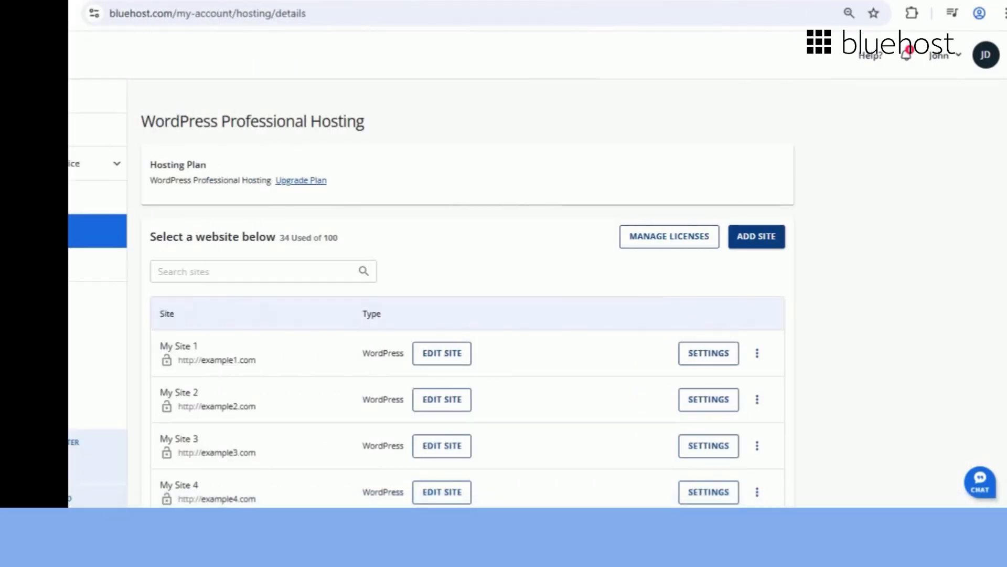
# Step: Launch cPanel from the Quick Links section, opening its Tools page in a new tab
pyautogui.scroll(-3)
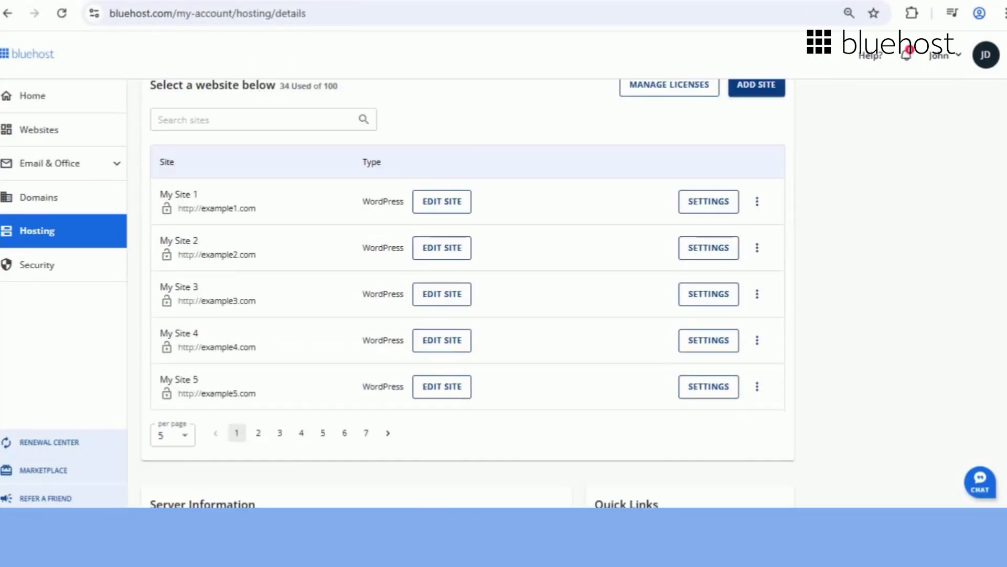
pyautogui.scroll(-3)
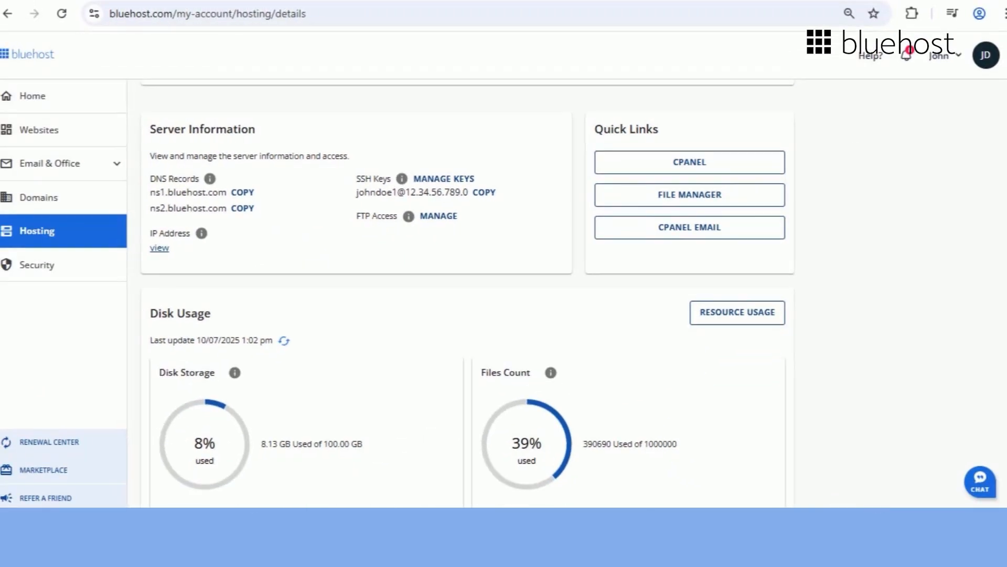
pyautogui.click(688, 162)
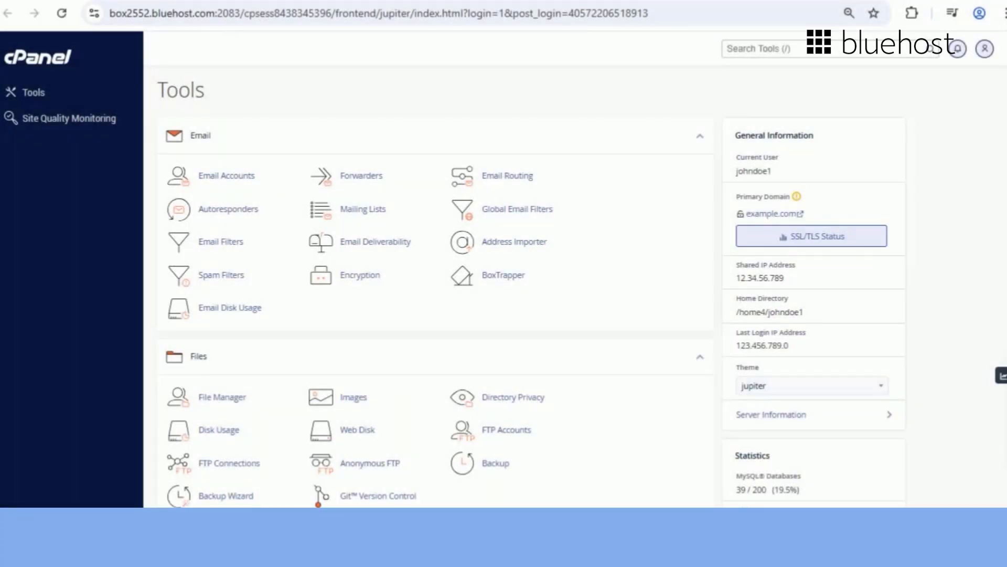